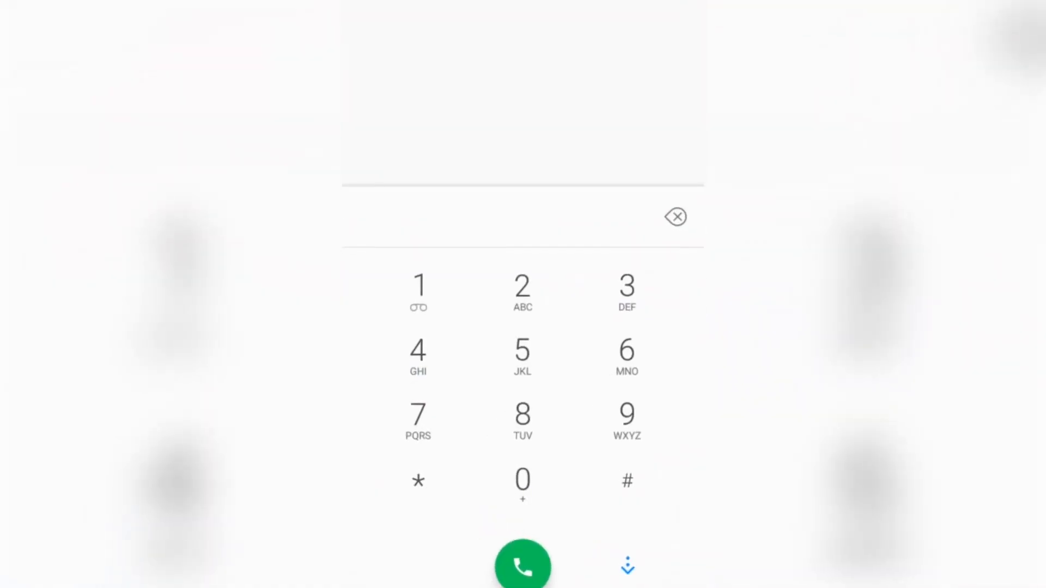
# Dial the secret code *#*#3646633#*#* to launch Engineering Mode on its Telephony tab
pyautogui.click(419, 483)
pyautogui.write('*#*#')
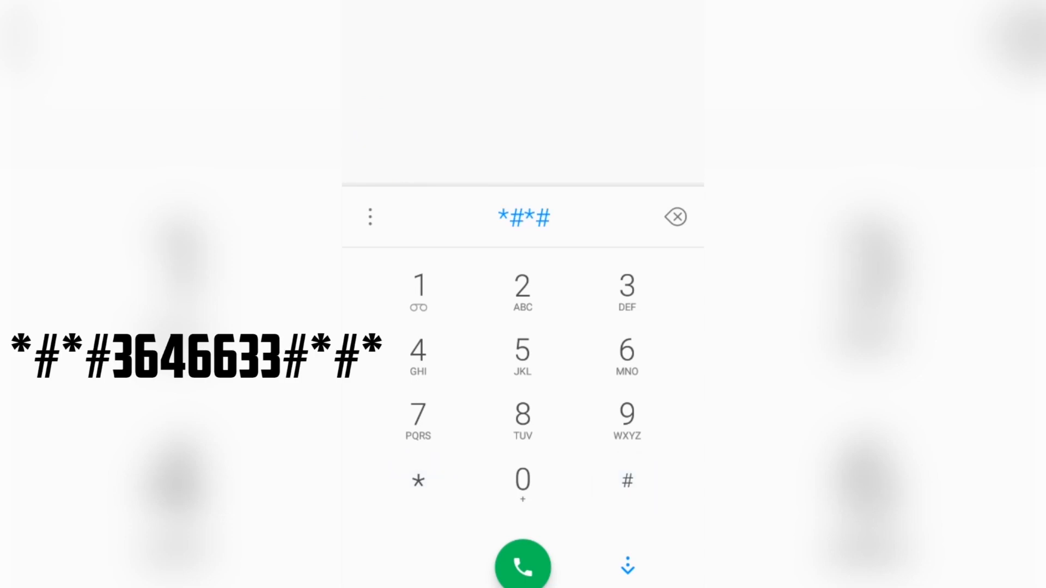
pyautogui.click(627, 292)
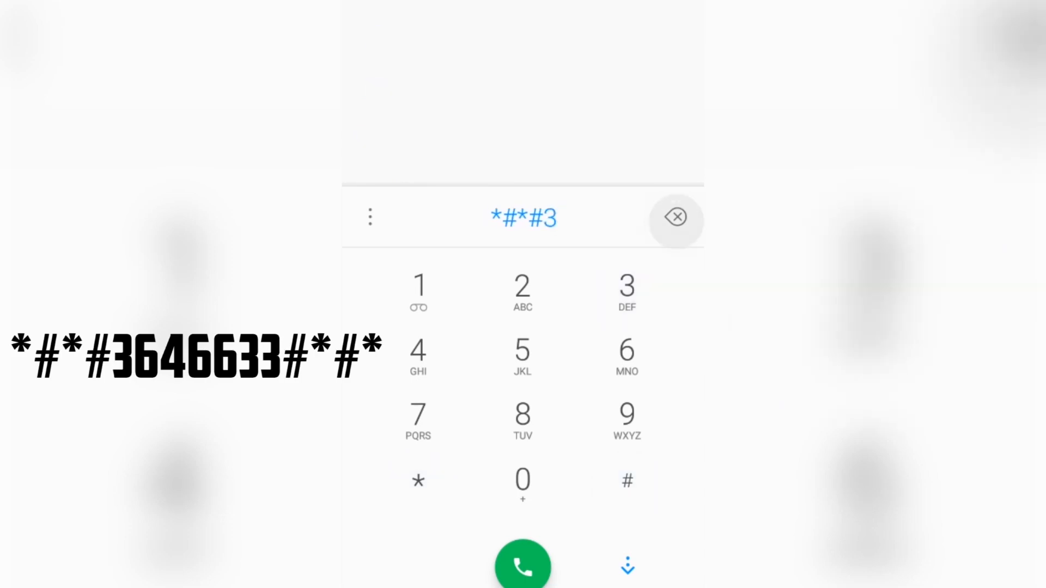
pyautogui.click(418, 357)
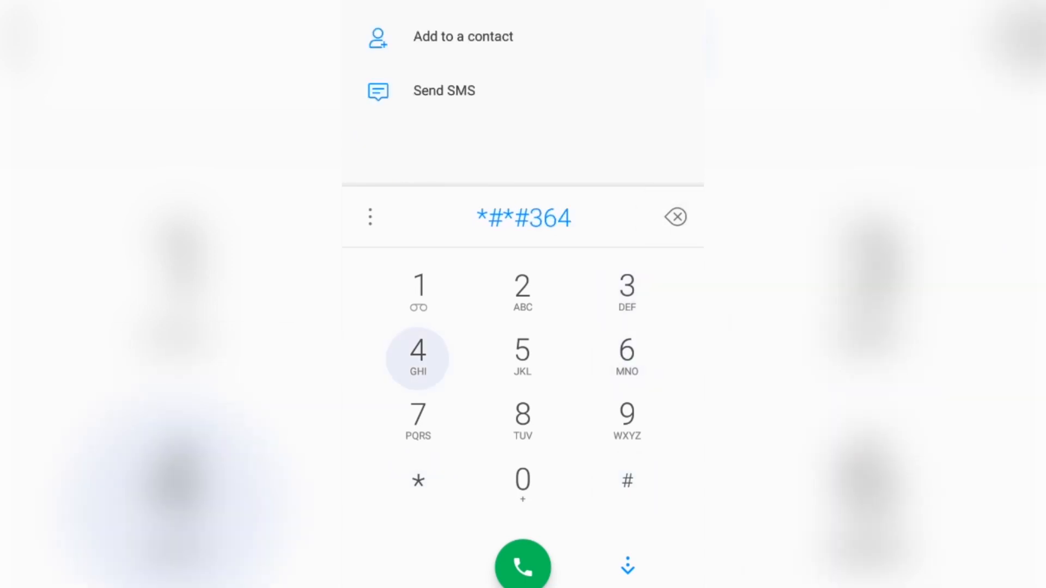
pyautogui.click(626, 292)
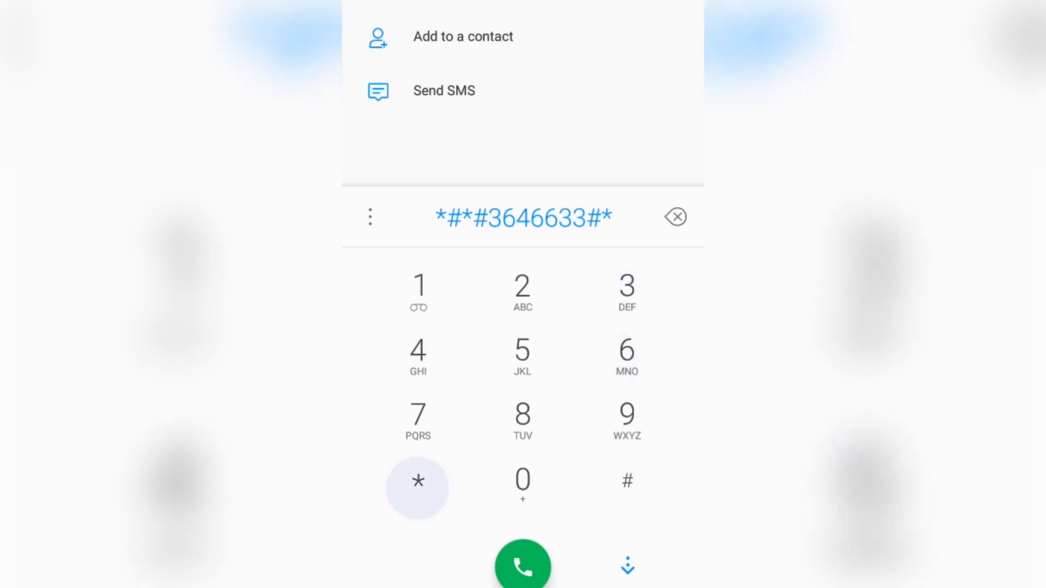
pyautogui.click(521, 565)
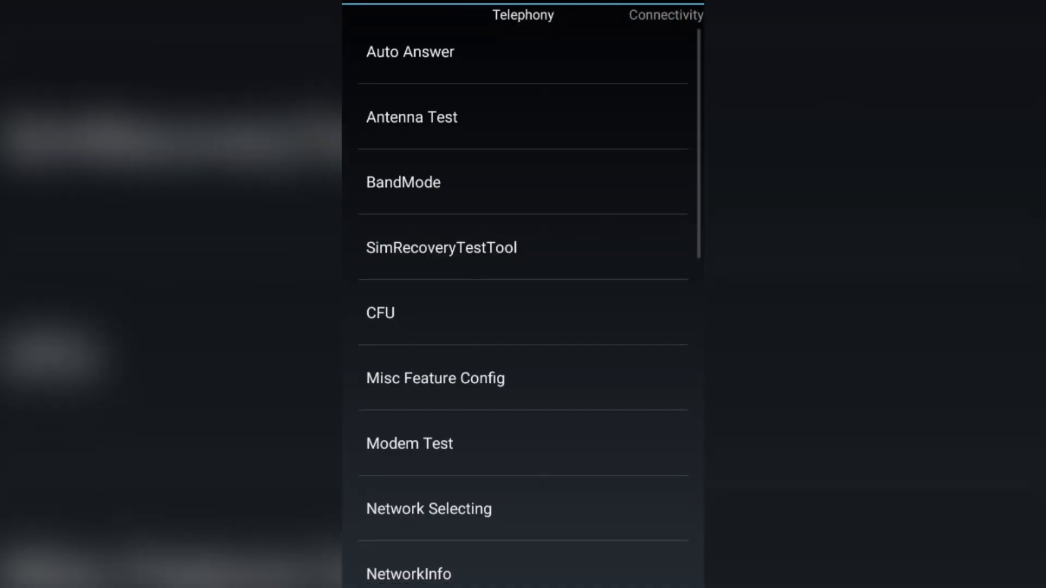
# Scroll the Telephony list down to reach Network Selecting, showing WCDMA only as preferred type
pyautogui.scroll(-3)
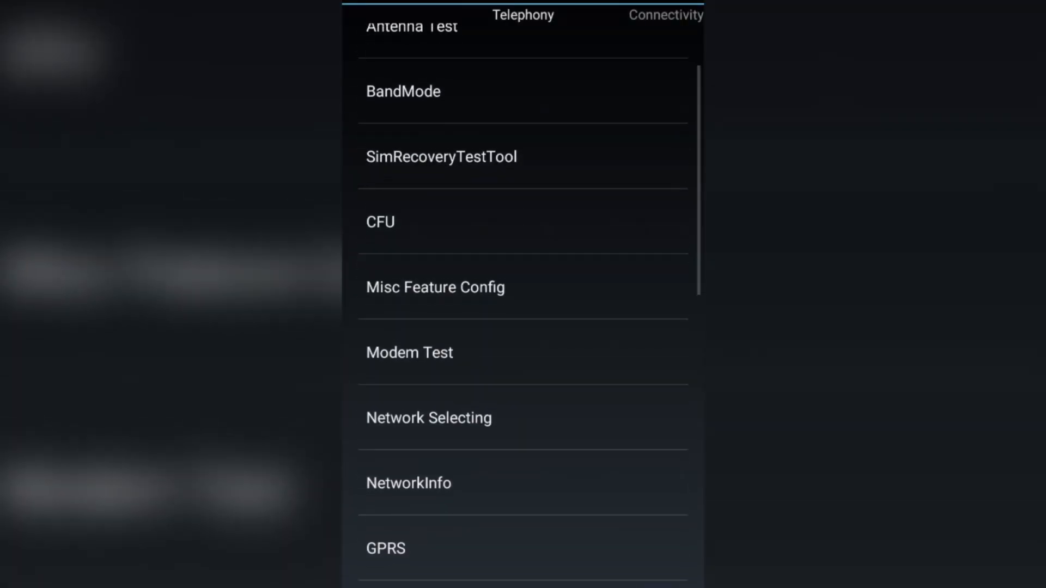
pyautogui.scroll(-3)
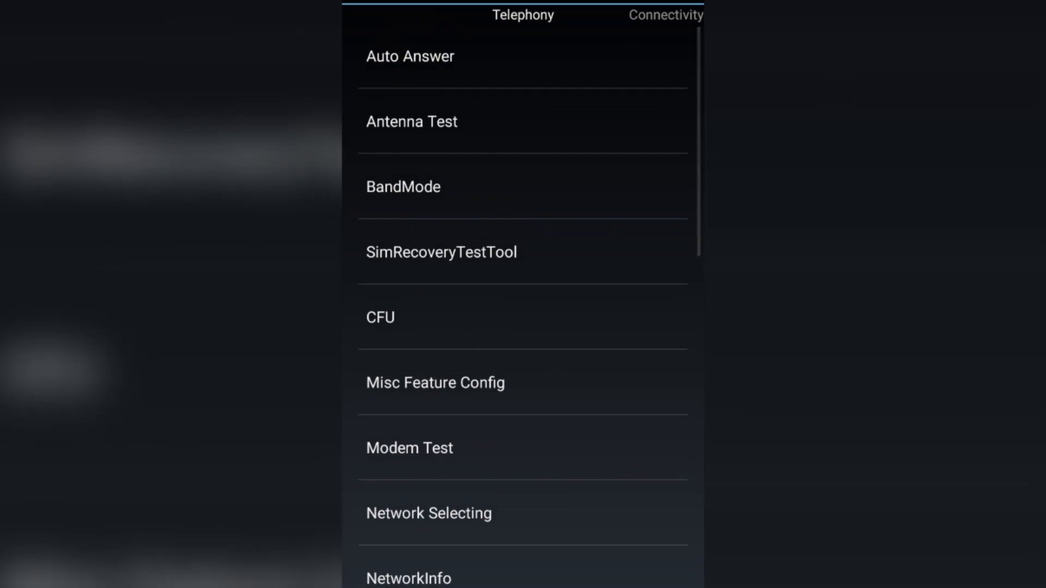
pyautogui.scroll(-3)
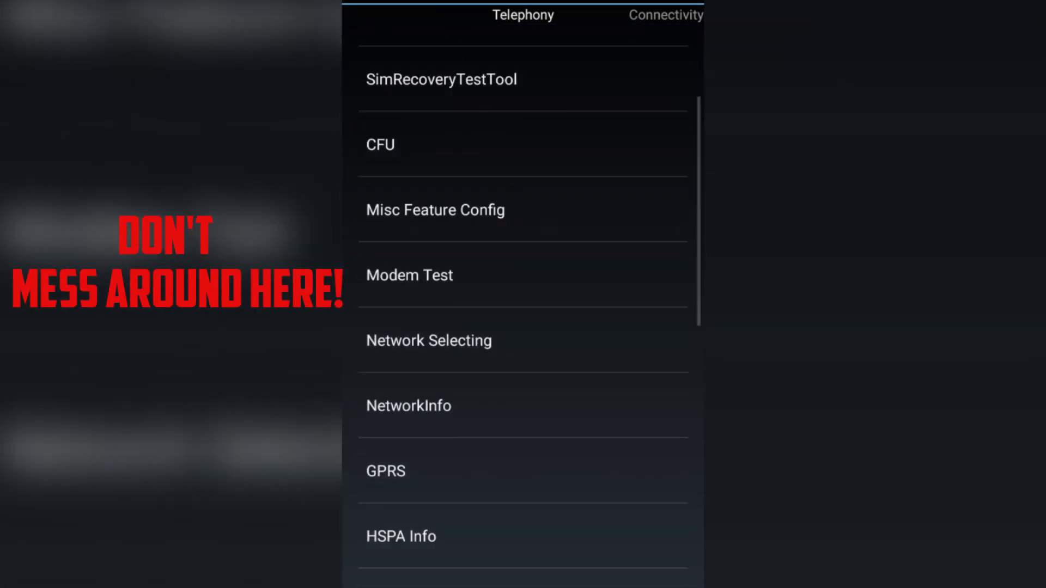
pyautogui.scroll(-3)
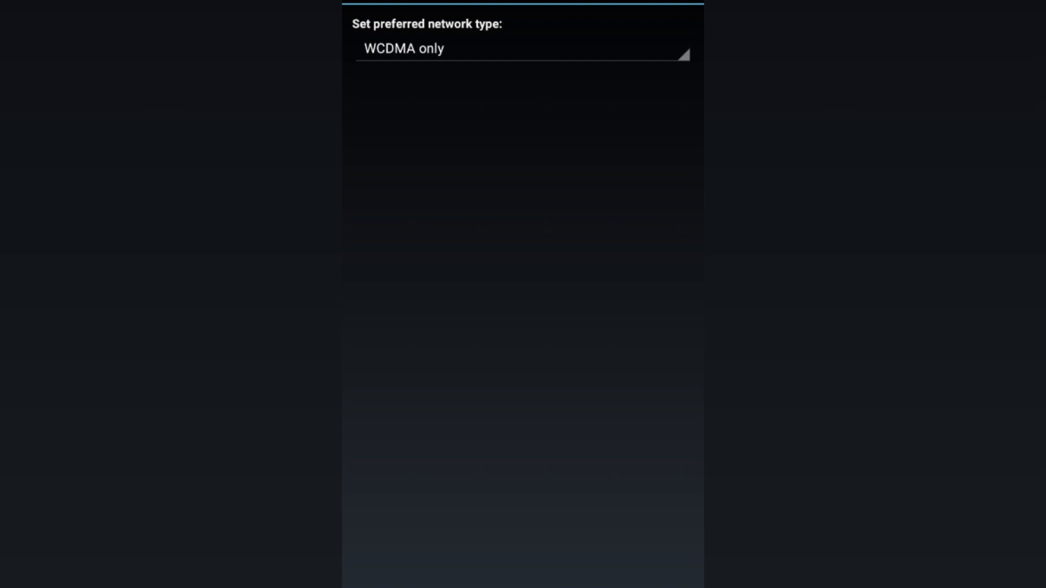
pyautogui.click(519, 49)
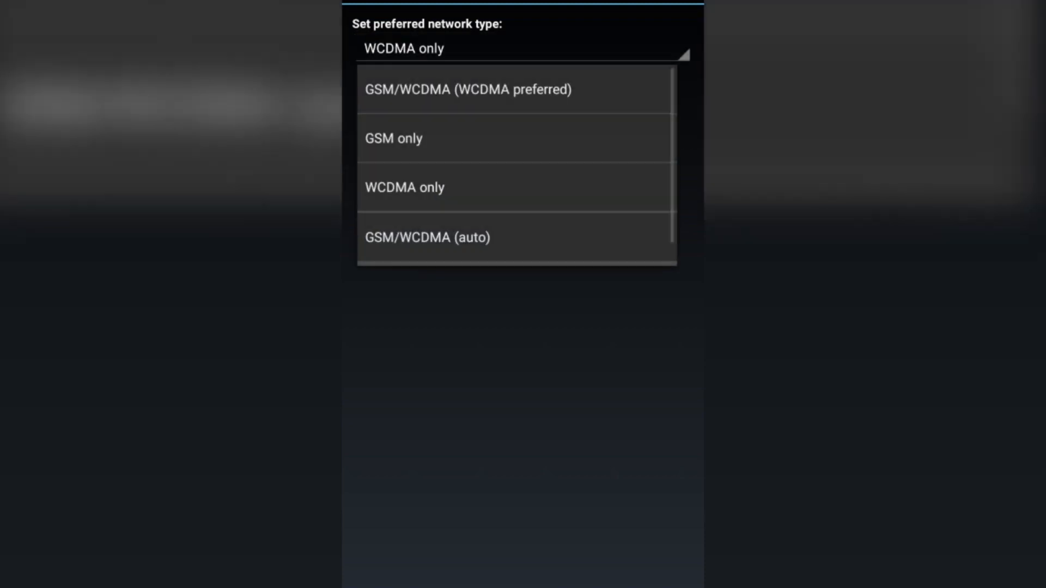
pyautogui.click(406, 187)
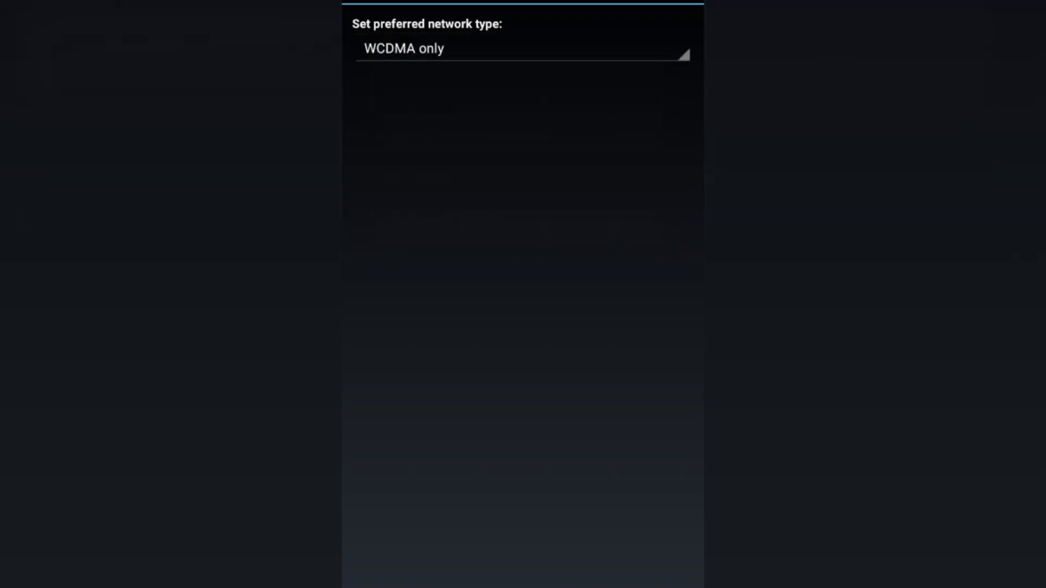
pyautogui.click(522, 48)
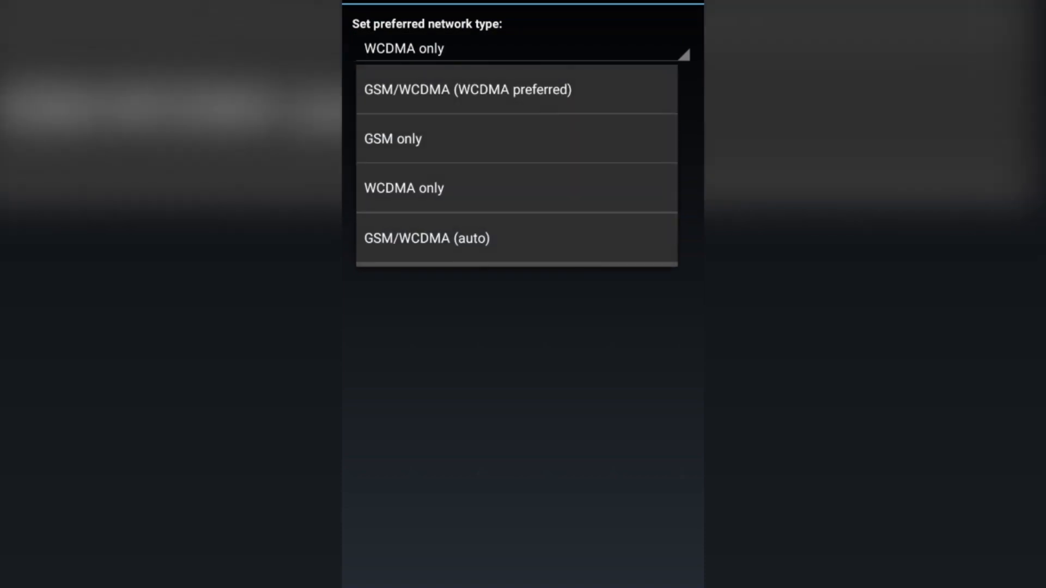
pyautogui.click(404, 188)
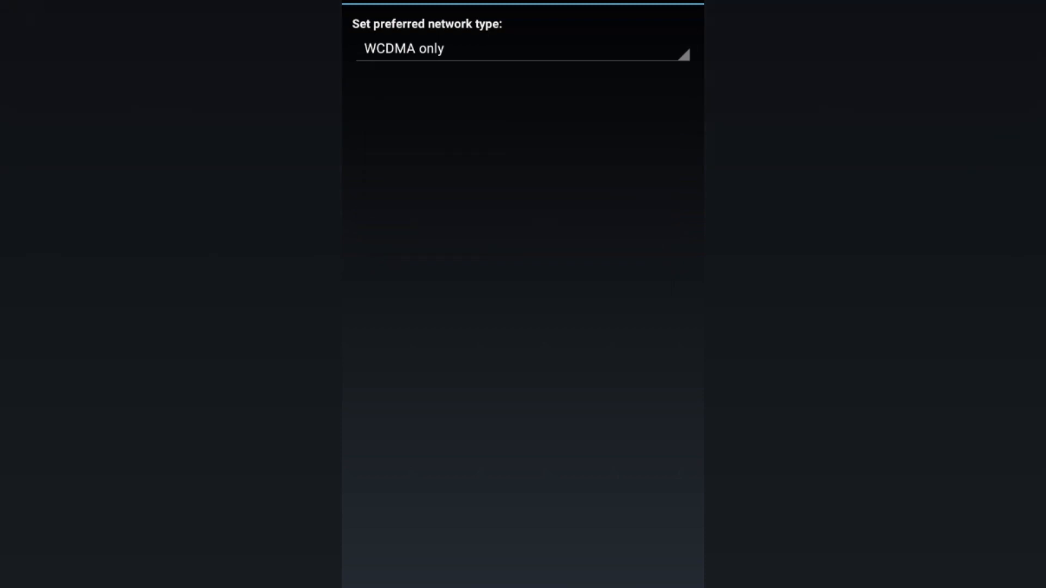
pyautogui.click(522, 48)
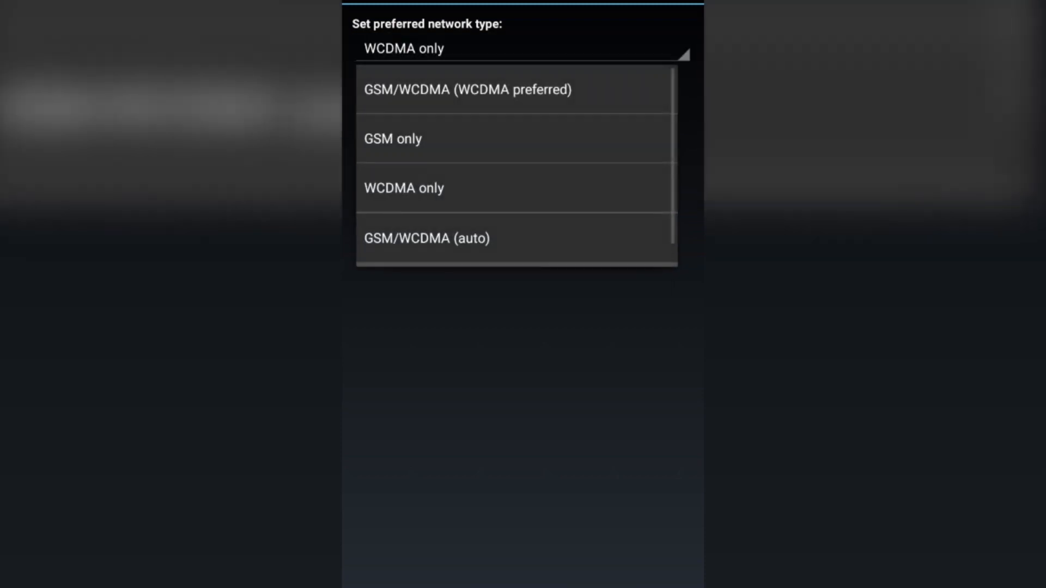
pyautogui.click(405, 188)
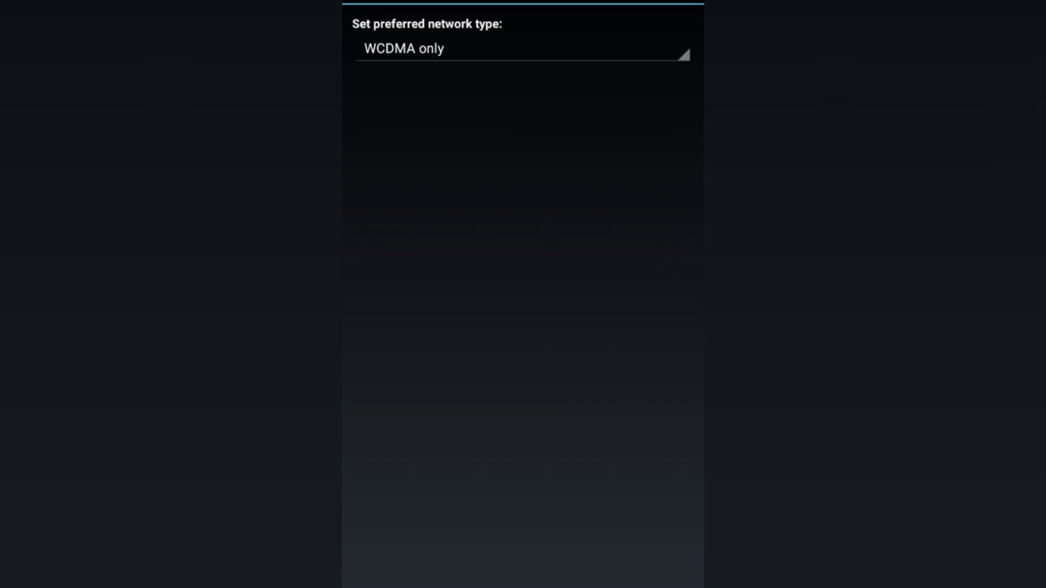